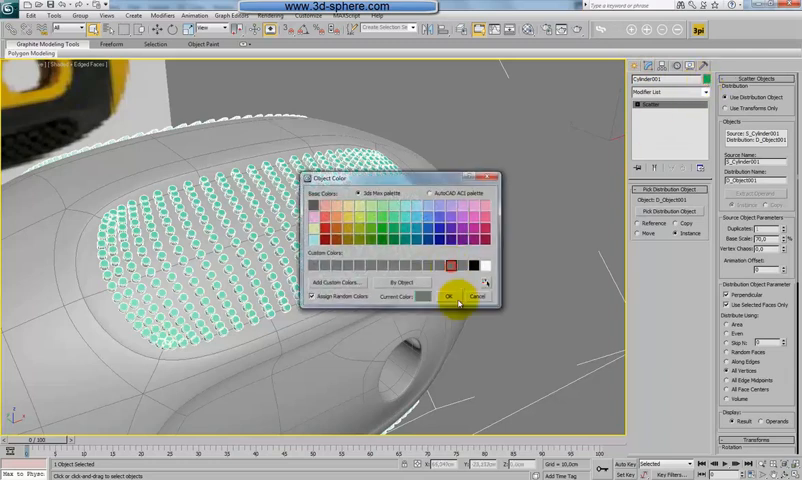
Step: Confirm the bump colour and adjust the Scatter distribution so bumps cover the oval grip pad
{"action": "left_click", "coordinate": [446, 296]}
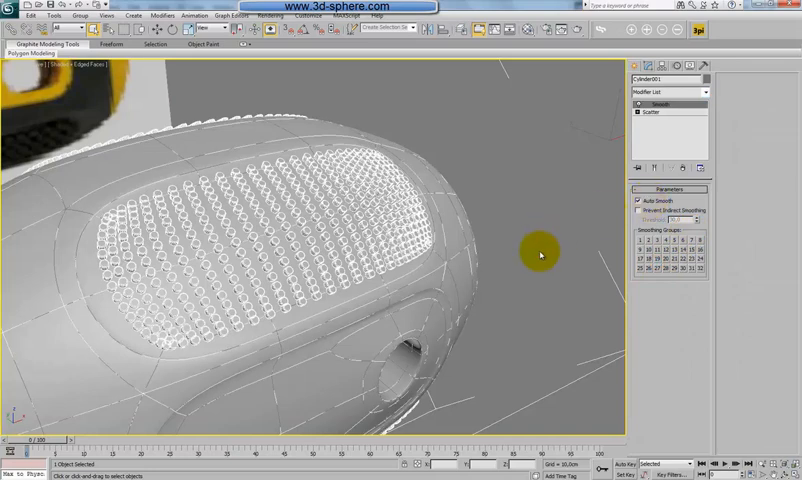
{"action": "mouse_move", "coordinate": [466, 284]}
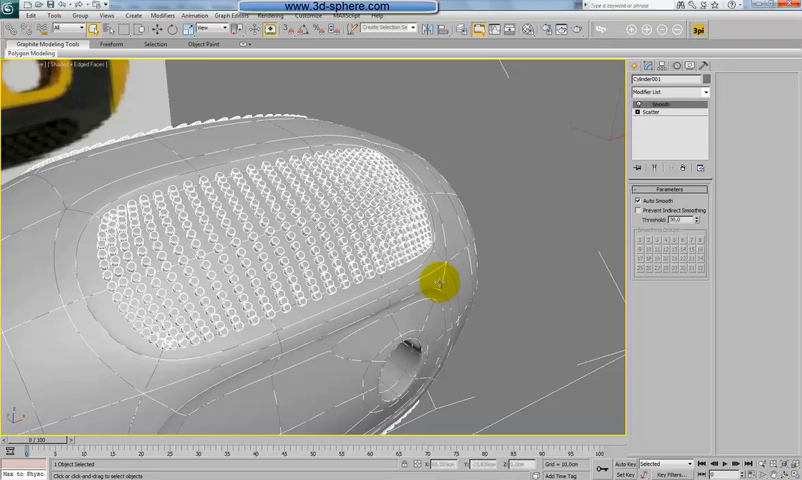
{"action": "left_click", "coordinate": [650, 112]}
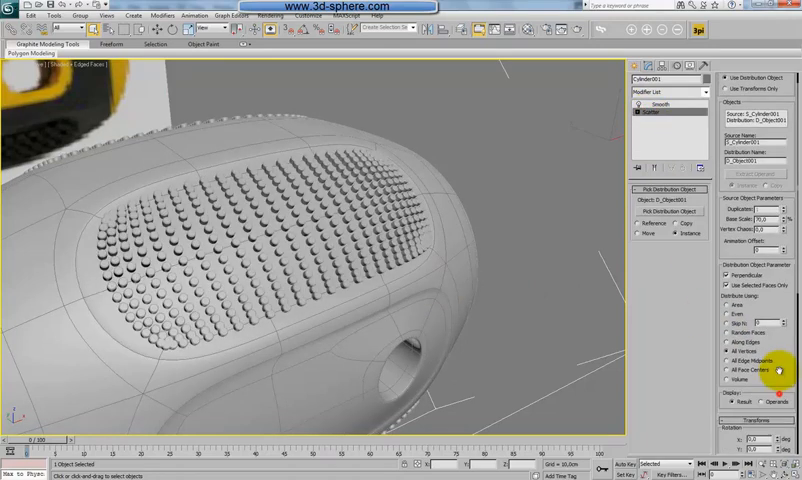
{"action": "scroll", "scroll_direction": "down", "scroll_amount": 3}
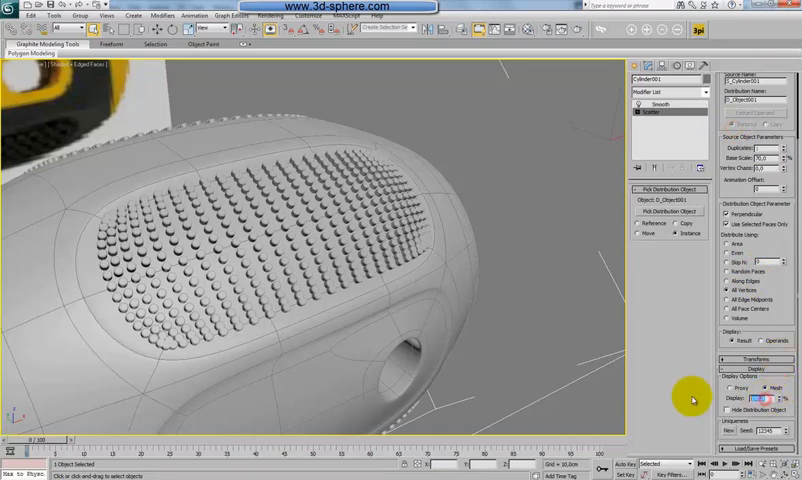
{"action": "key", "text": "Backspace"}
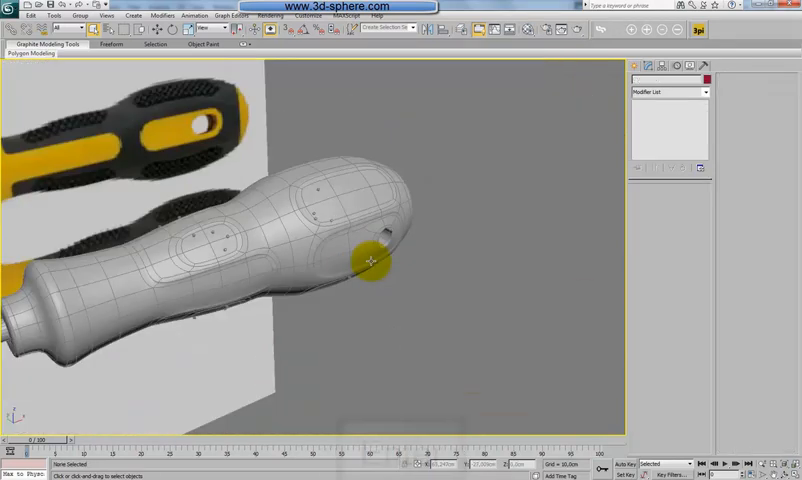
Step: Select the other handle's grip patch polygons, then show both handles smoothly shaded without edges
{"action": "left_click", "coordinate": [372, 260]}
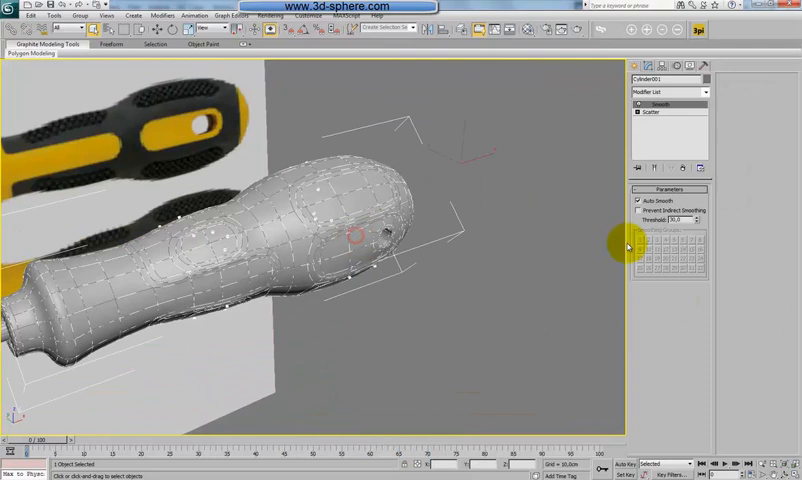
{"action": "left_click", "coordinate": [652, 112]}
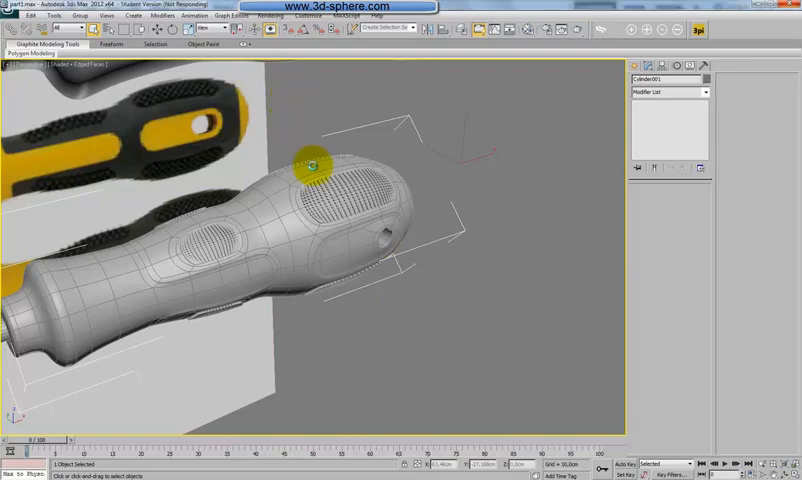
{"action": "left_click", "coordinate": [342, 316]}
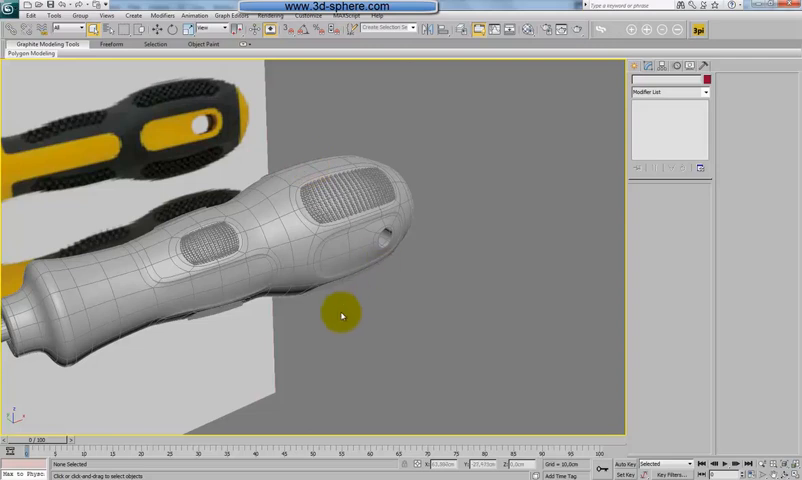
{"action": "key", "text": "f4"}
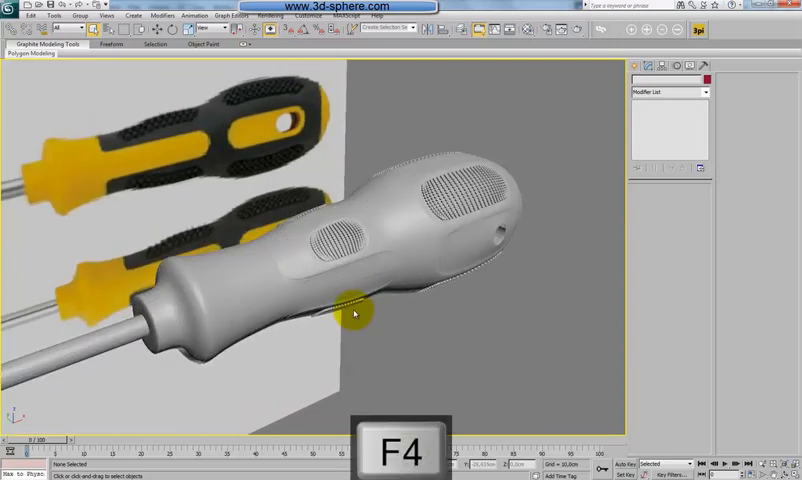
{"action": "mouse_move", "coordinate": [418, 322]}
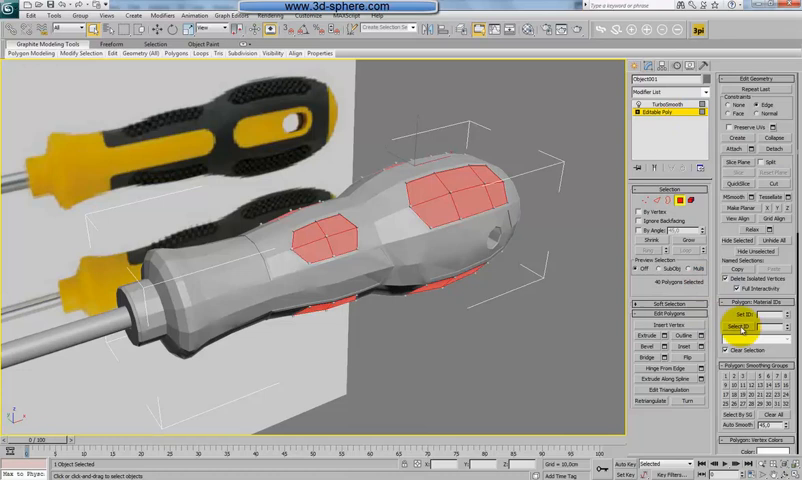
Step: Select the end-cap polygon at the rounded end of the smooth handle
{"action": "left_click", "coordinate": [664, 104]}
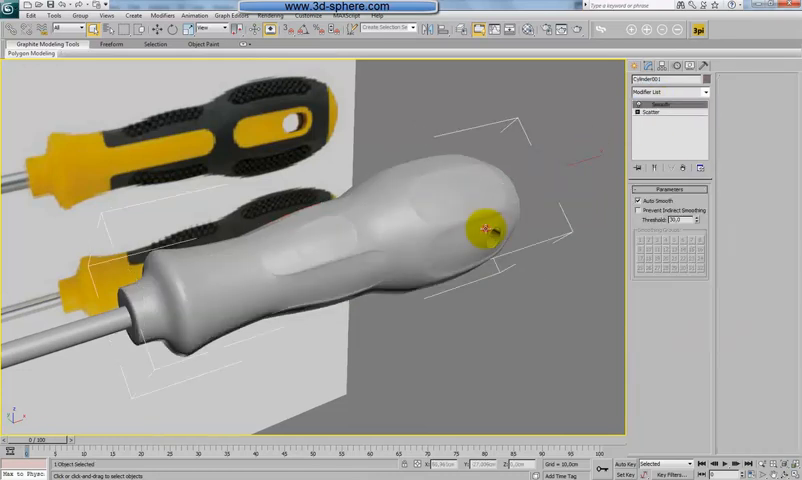
{"action": "left_click", "coordinate": [650, 112]}
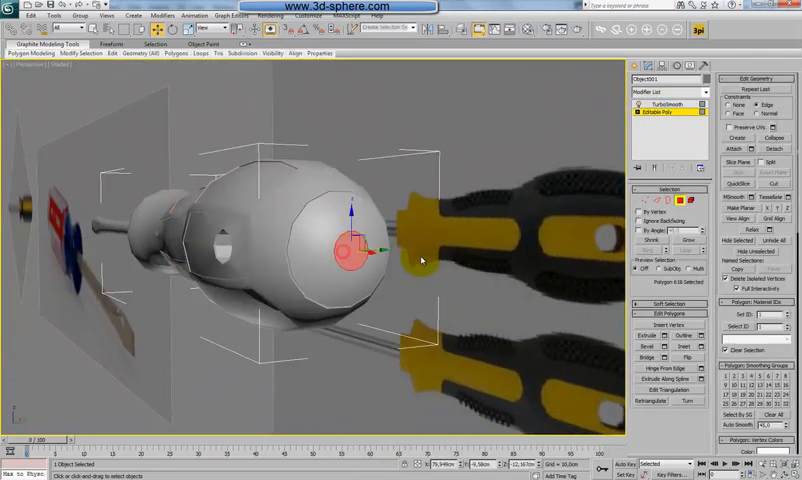
Step: Pick a small polygon on the handle's side with mesh edges shown over the shading
{"action": "key", "text": "F4"}
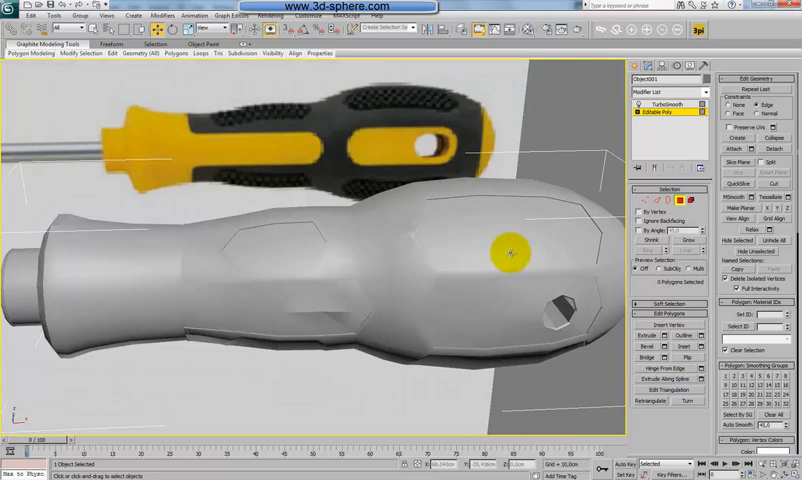
{"action": "left_click", "coordinate": [512, 252]}
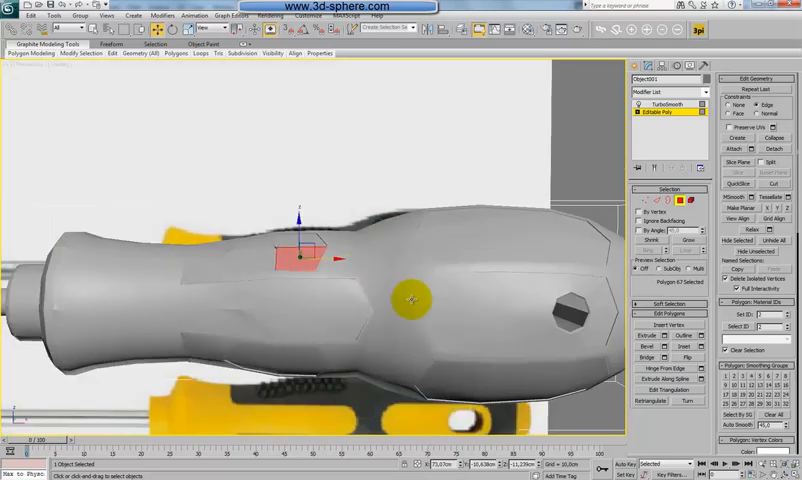
{"action": "key", "text": "F4"}
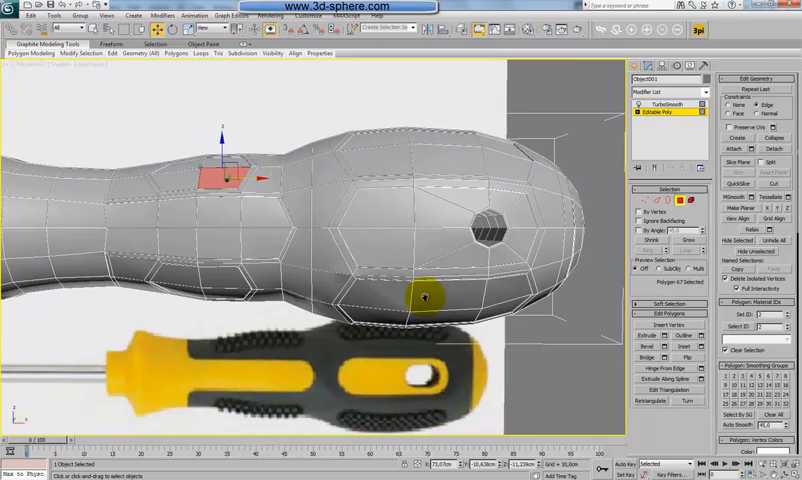
Step: Select the faces around the handle's rounded tip for their own material ID
{"action": "key", "text": "ctrl+a"}
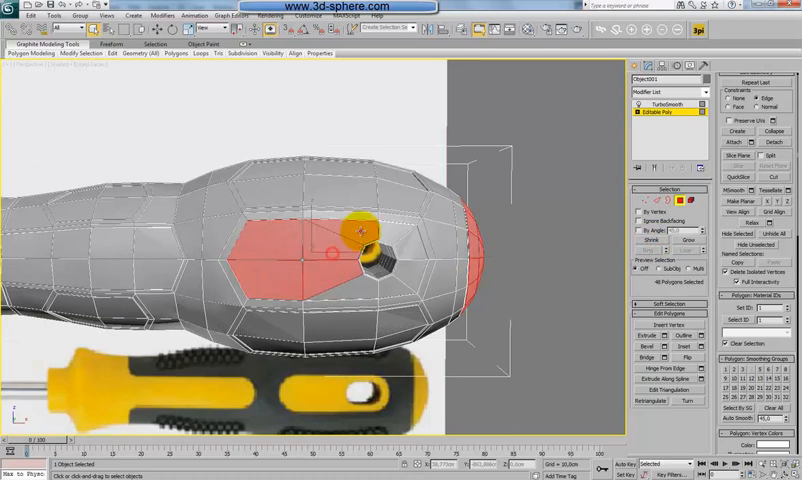
{"action": "left_click_drag", "start_coordinate": [360, 232], "coordinate": [356, 290]}
{"action": "type", "text": "Screwdriver-3"}
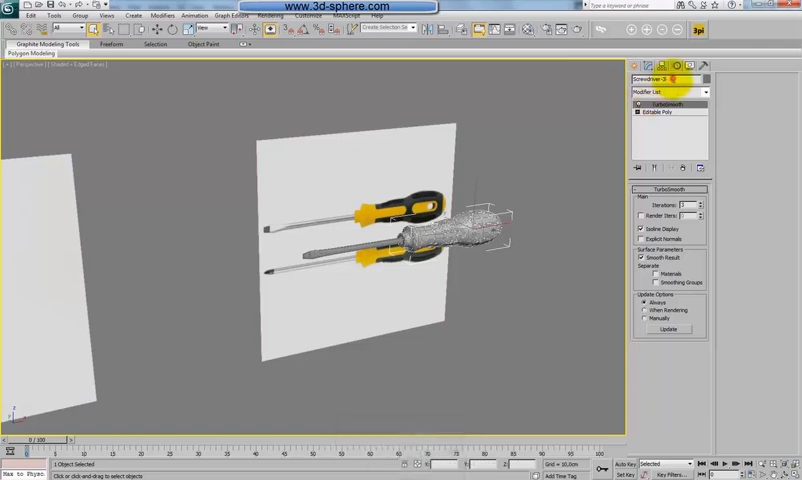
Step: Zoom the front view onto the yellow-and-black screwdriver reference plane
{"action": "key", "text": "Backspace"}
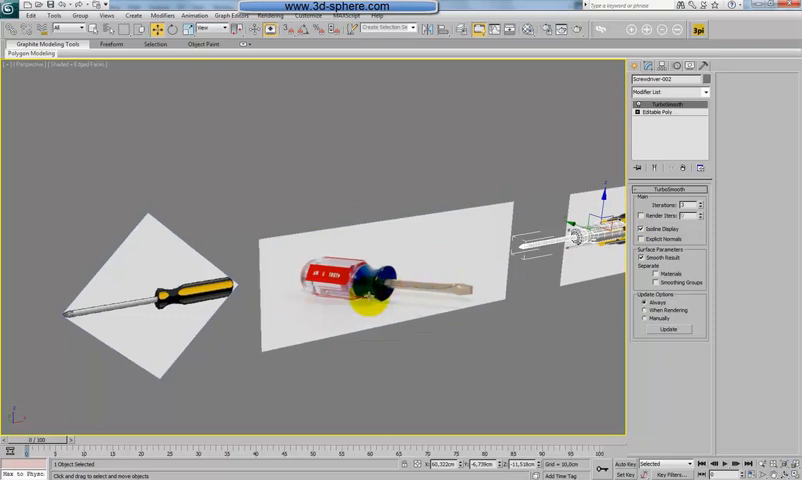
{"action": "key", "text": "f"}
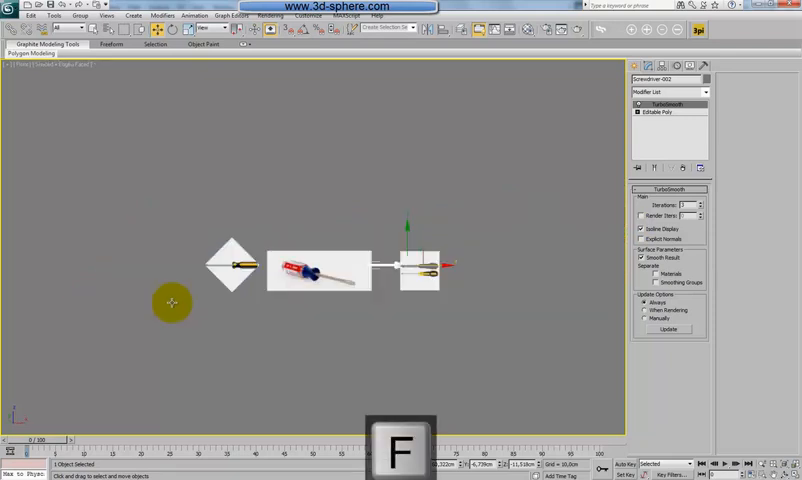
{"action": "key", "text": "z"}
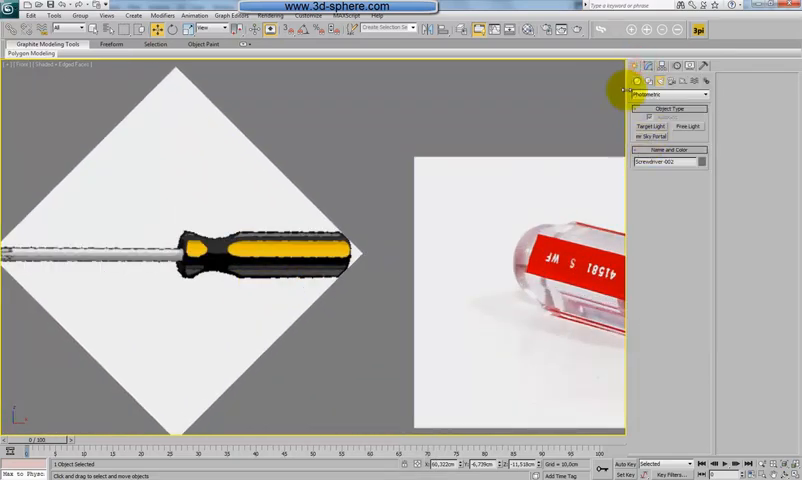
Step: Draw a Cylinder primitive over the reference handle and bring up its parameters
{"action": "left_click", "coordinate": [670, 92]}
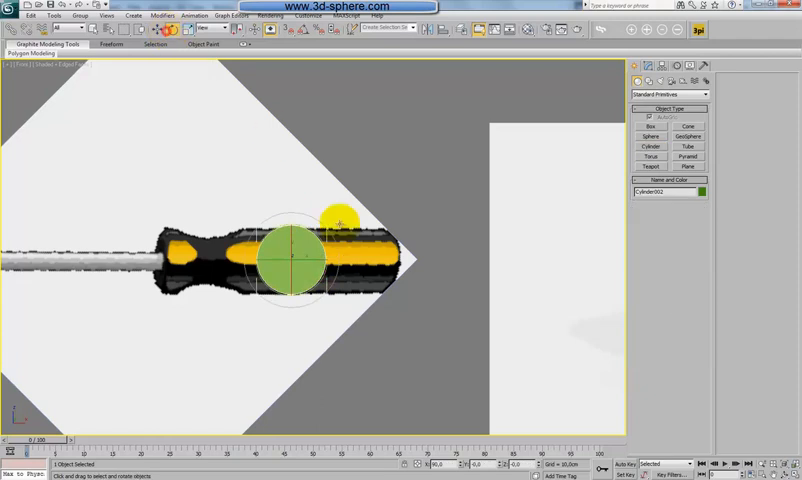
{"action": "left_click_drag", "start_coordinate": [336, 216], "coordinate": [290, 220]}
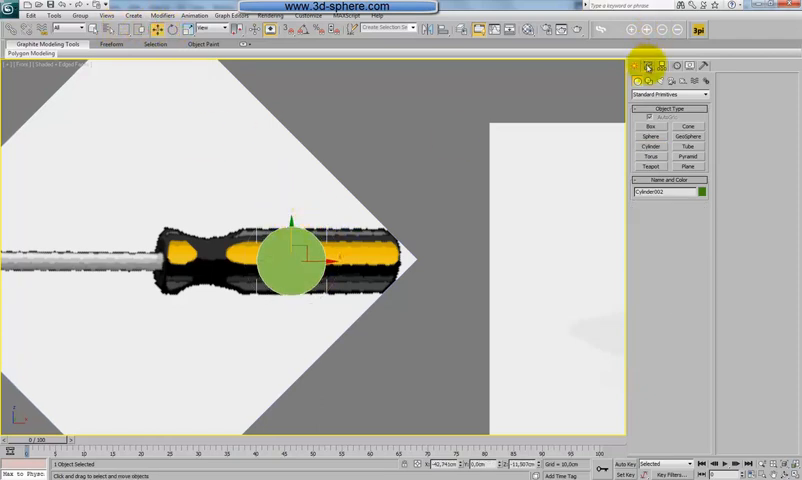
{"action": "left_click", "coordinate": [648, 66]}
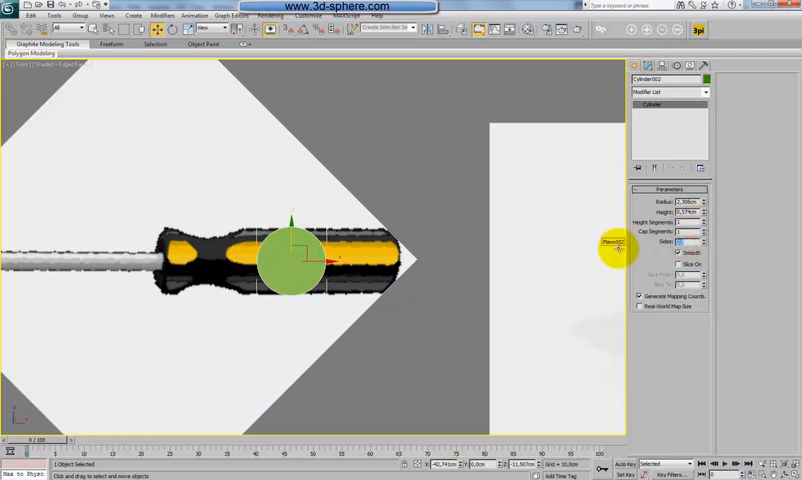